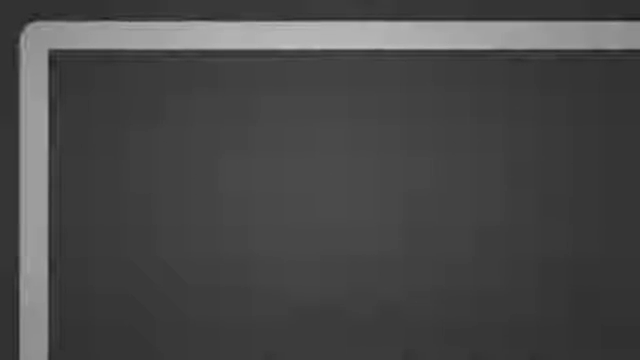
type("TECH VICE")
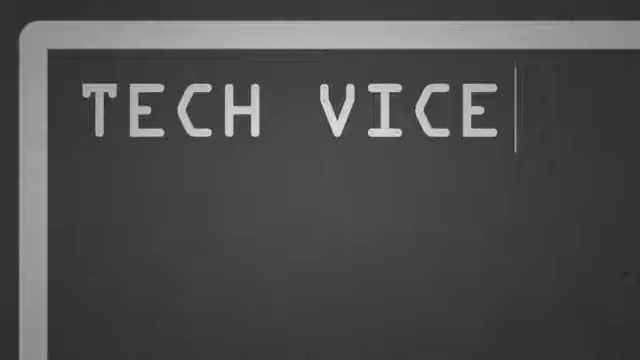